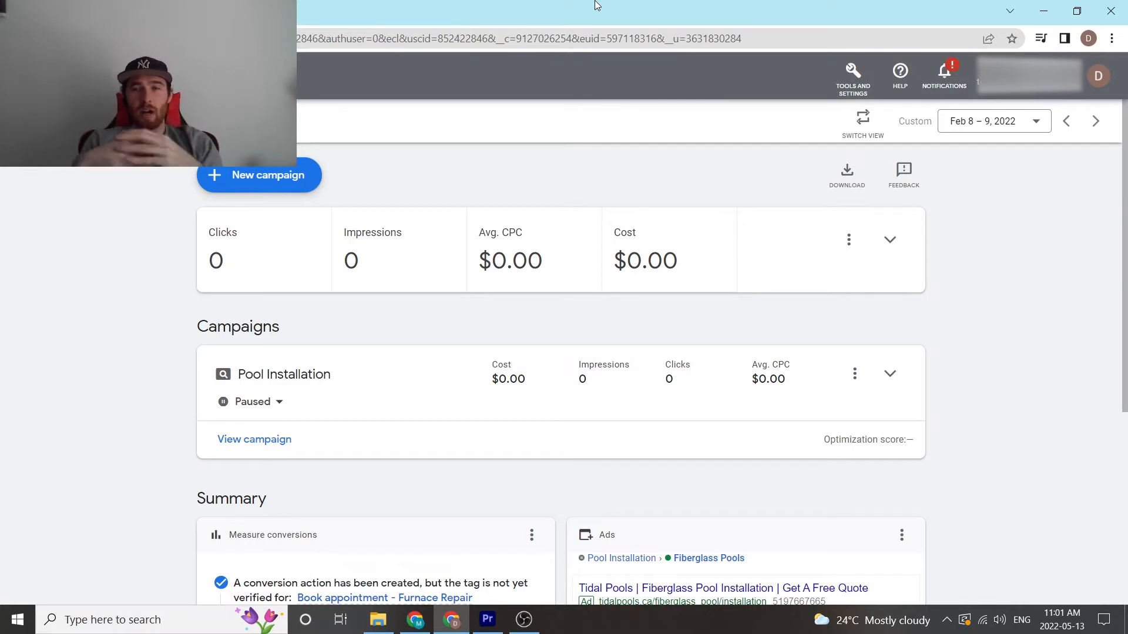
{"action": "mouse_move", "coordinate": [773, 182]}
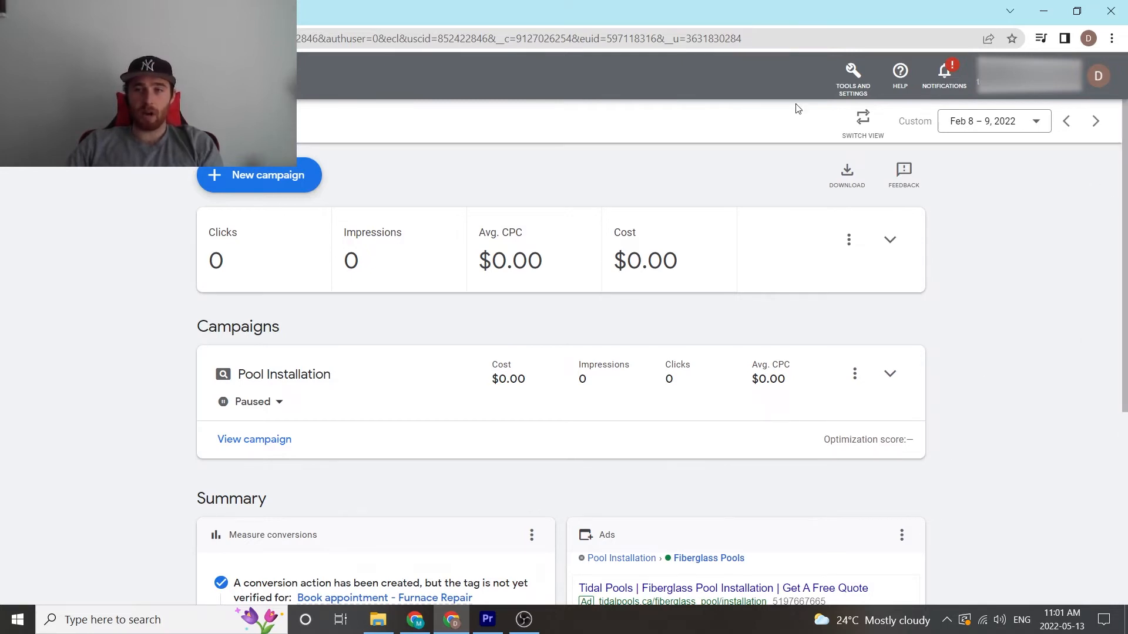
{"action": "mouse_move", "coordinate": [862, 117]}
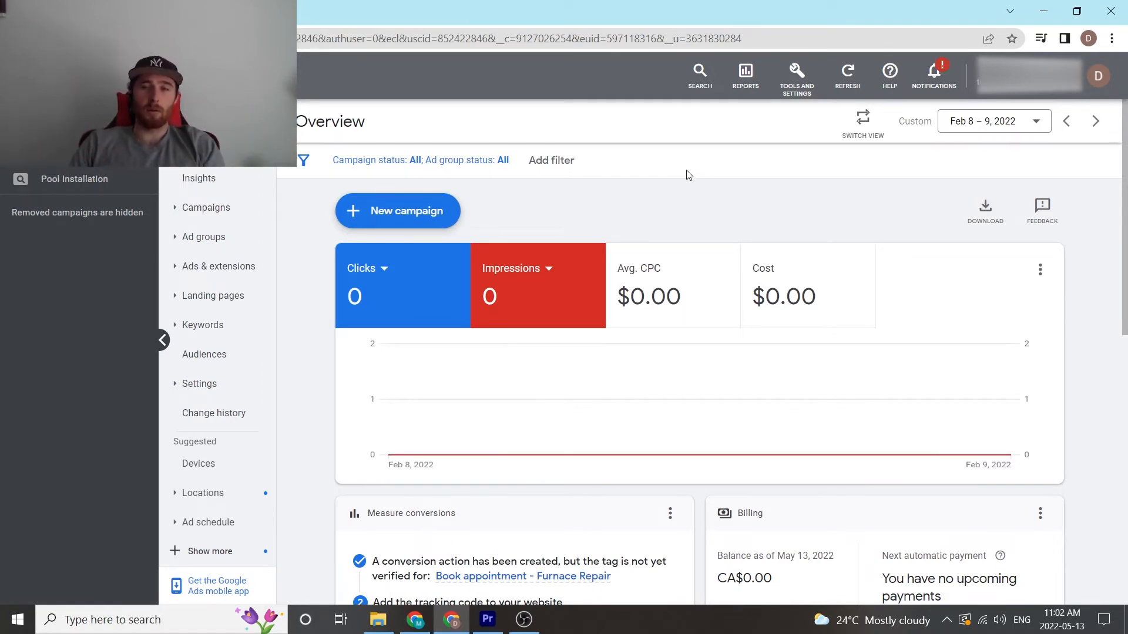
{"action": "scroll", "scroll_direction": "down", "scroll_amount": 3}
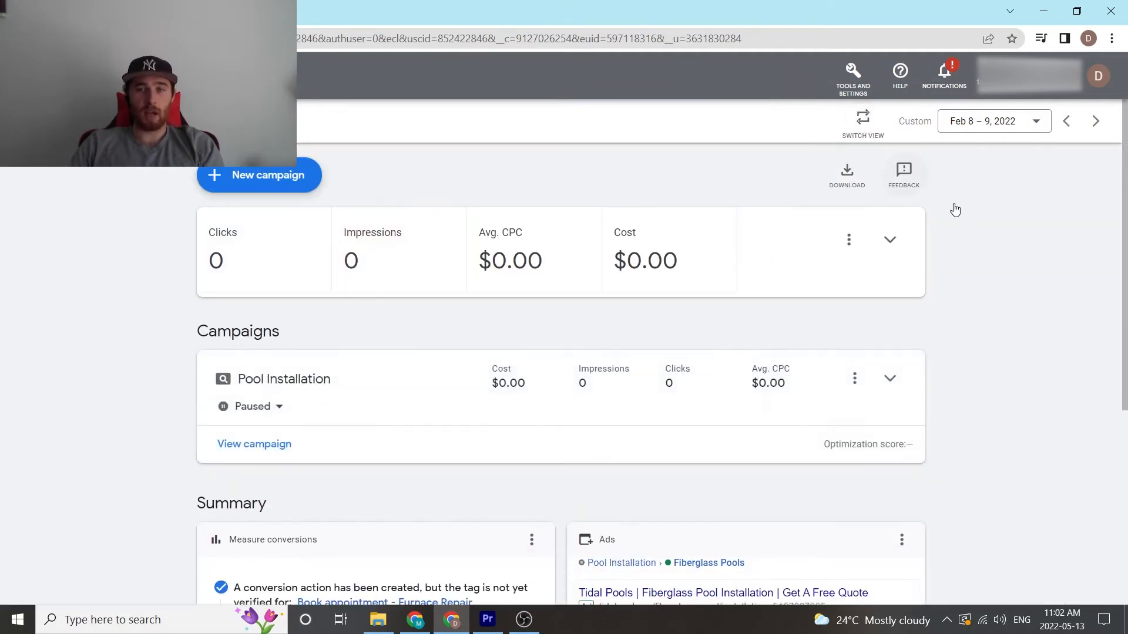